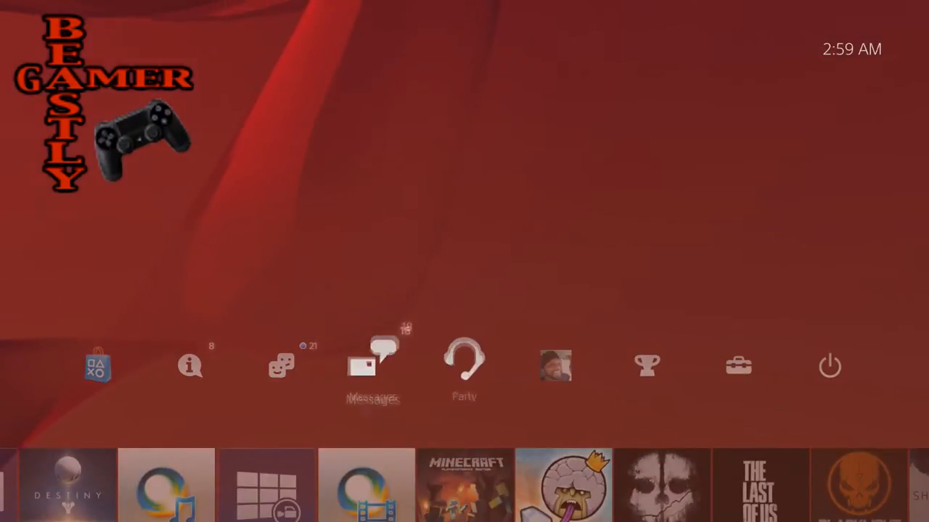
# Open Settings and scroll down toward Themes to apply the Spiral theme.
pyautogui.click(646, 366)
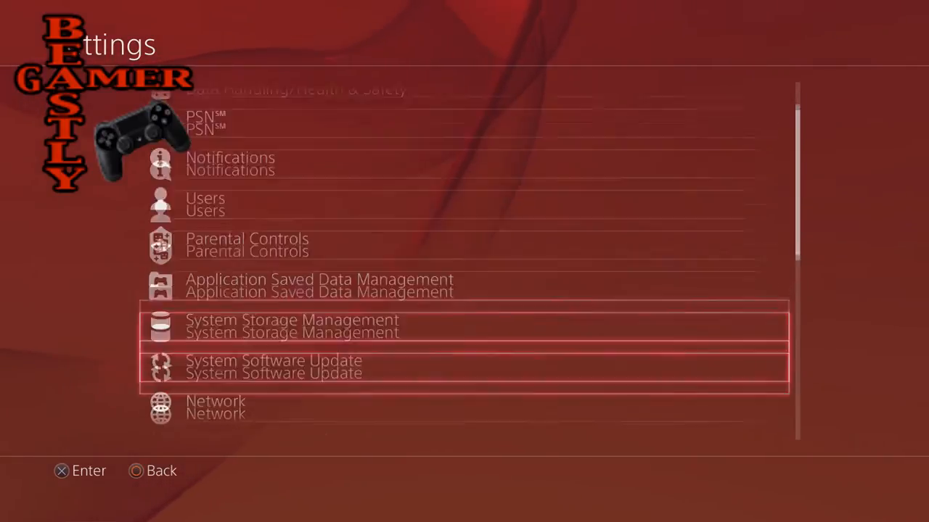
pyautogui.scroll(-3)
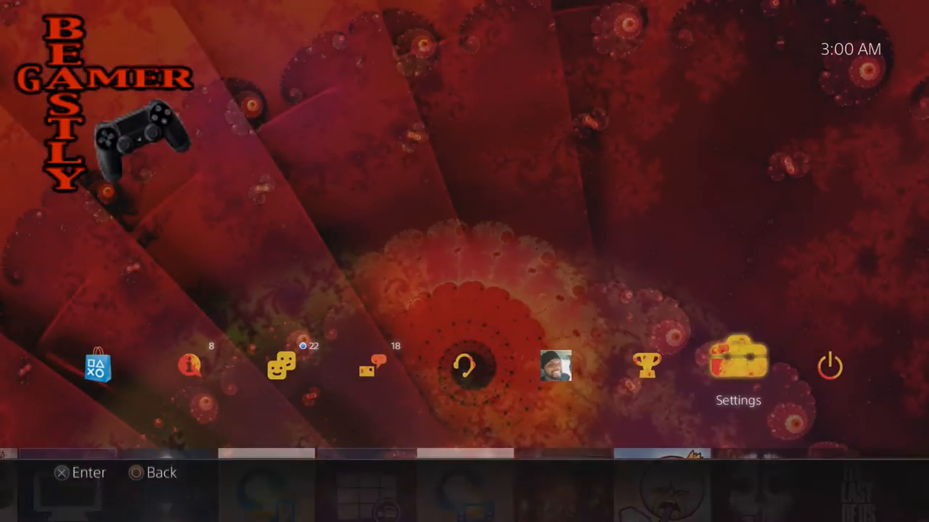
# Open the Settings > Themes list to pick the Rectangular theme.
pyautogui.click(738, 367)
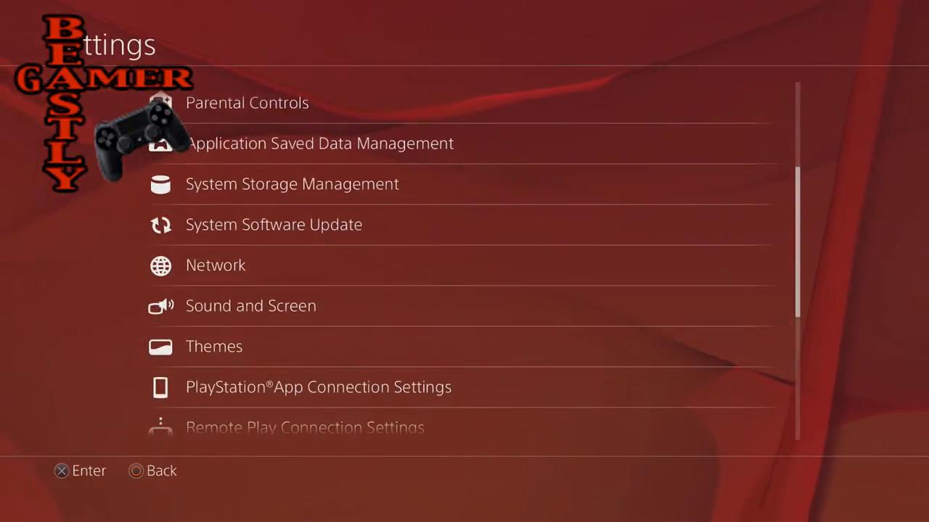
pyautogui.click(214, 346)
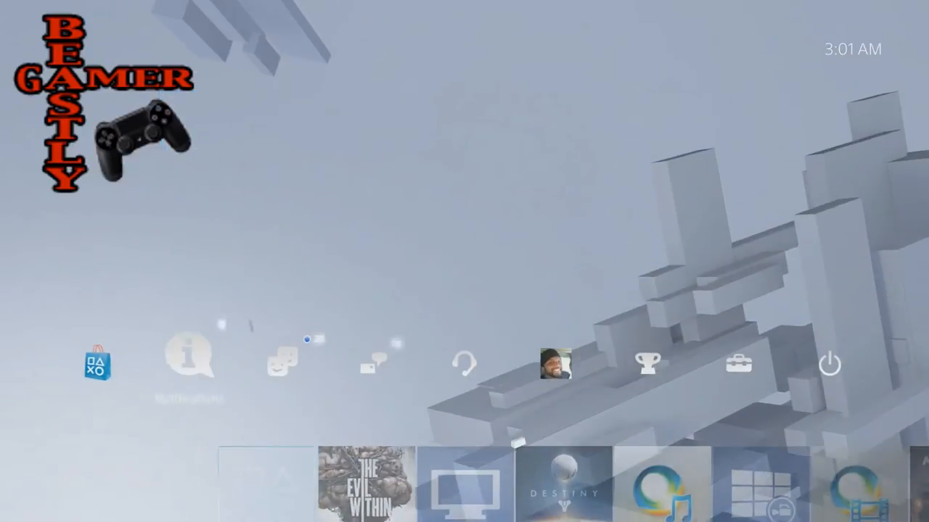
# Apply the Paper Sculpture theme from Settings > Themes.
pyautogui.click(738, 365)
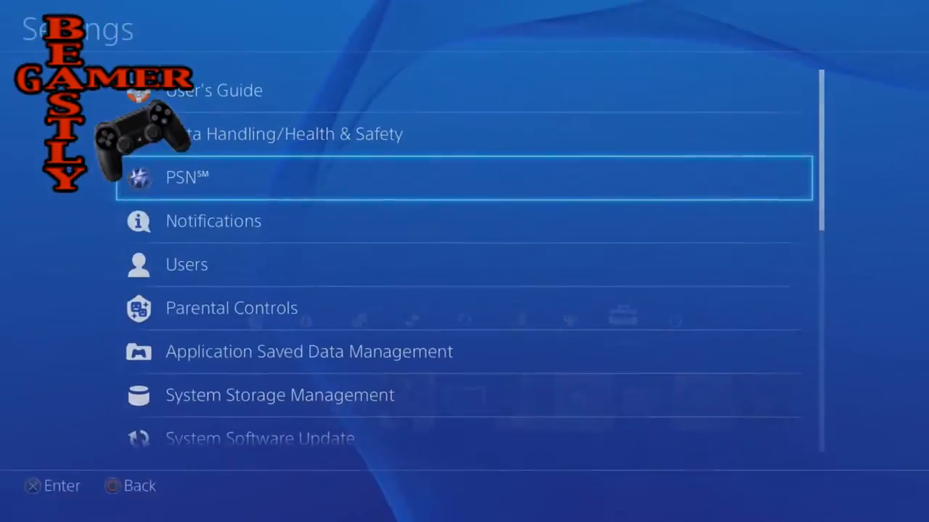
pyautogui.scroll(-3)
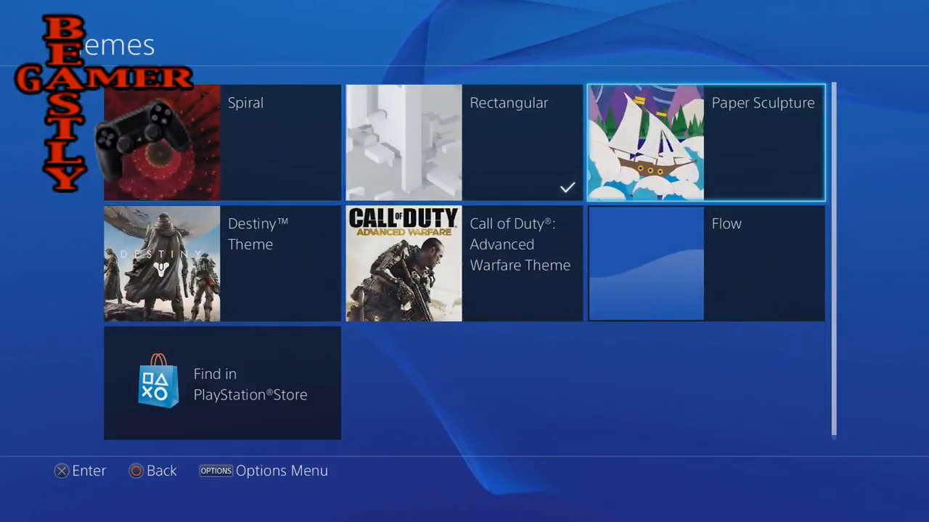
pyautogui.click(704, 142)
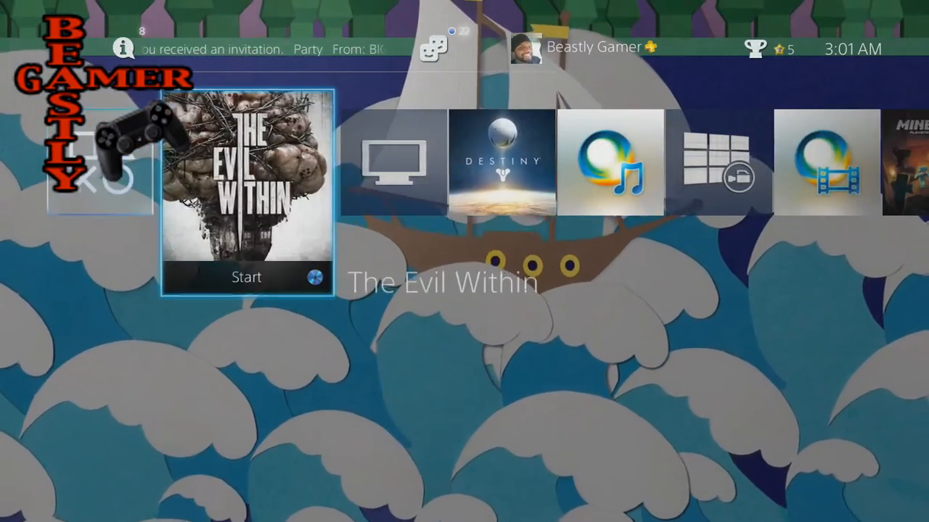
# Browse the home screen's games and apps row under the Paper Sculpture theme.
pyautogui.hscroll(3)
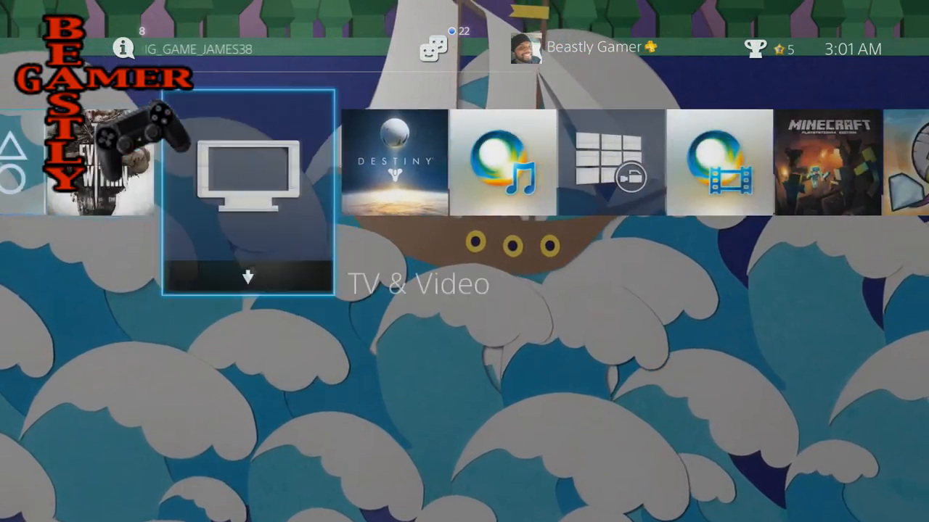
pyautogui.hscroll(3)
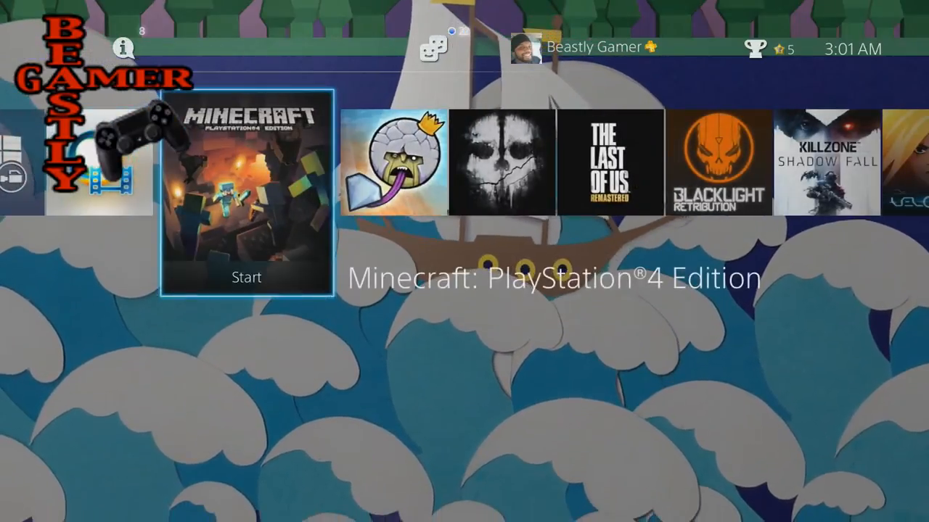
pyautogui.click(123, 48)
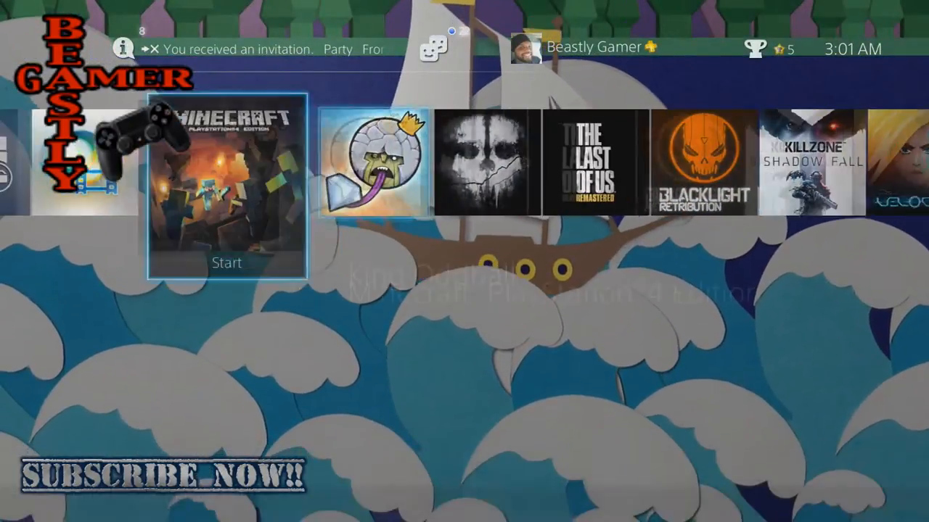
pyautogui.press('Right')
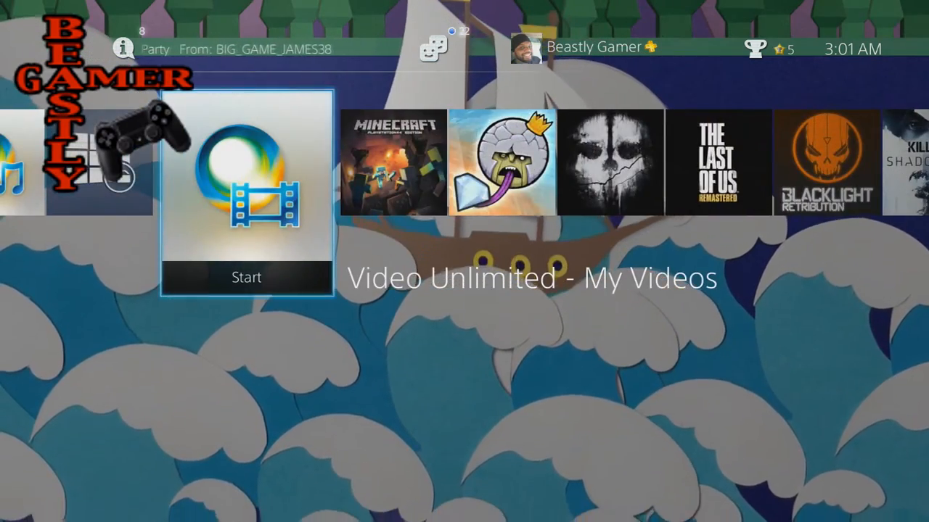
pyautogui.hscroll(-3)
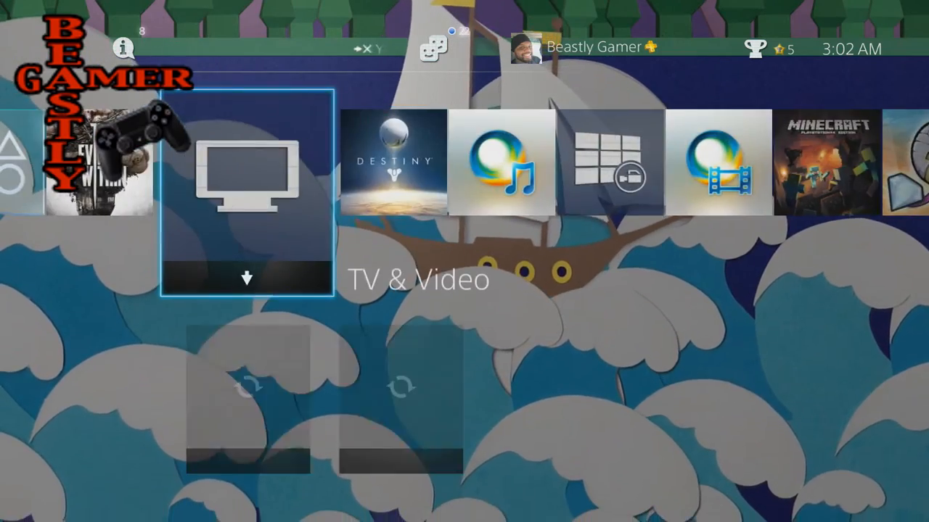
pyautogui.hscroll(-3)
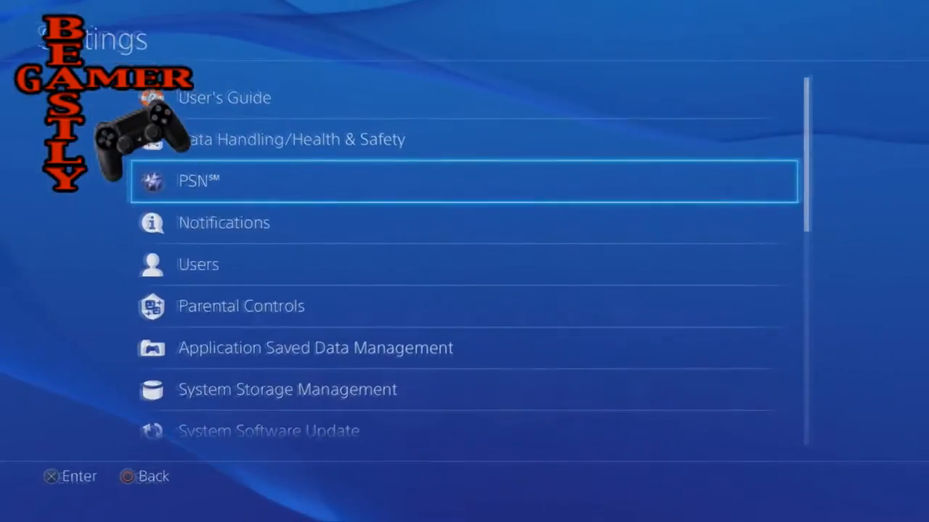
# Apply the Destiny Theme from its preview page.
pyautogui.scroll(-3)
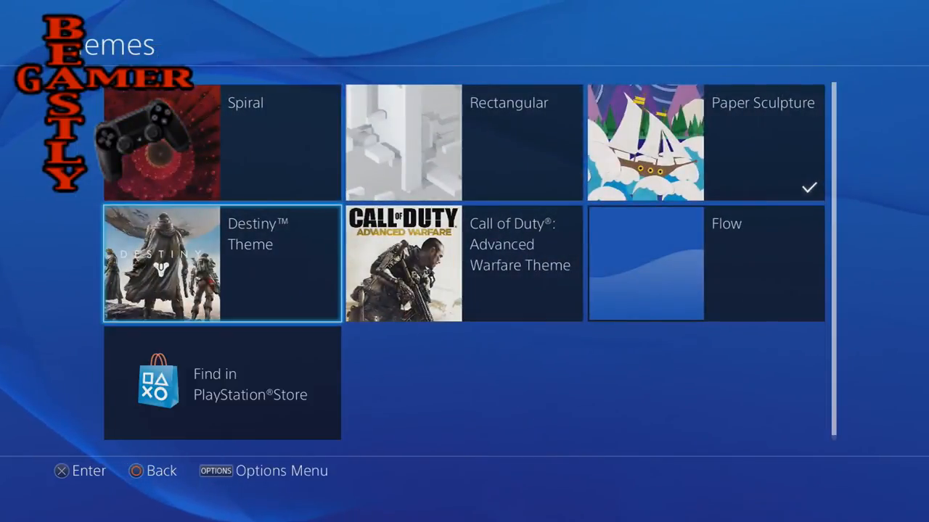
pyautogui.click(221, 263)
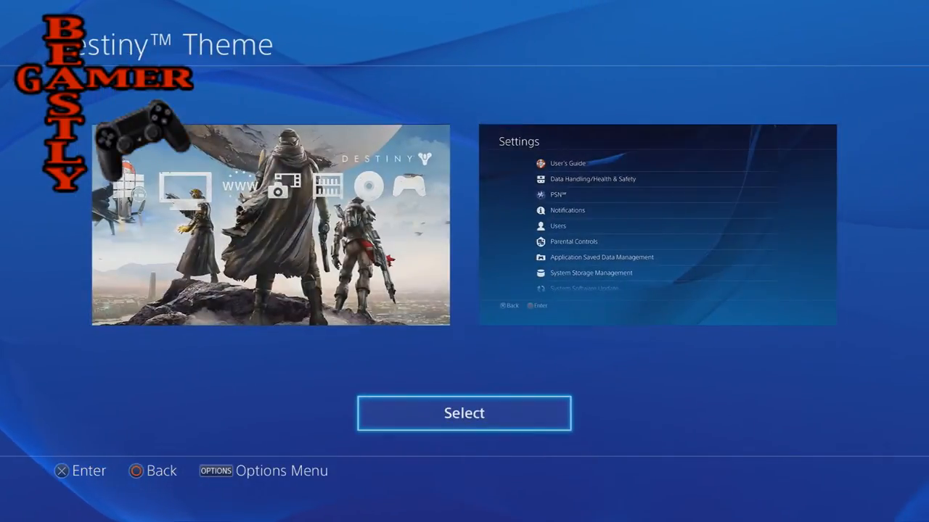
pyautogui.click(464, 413)
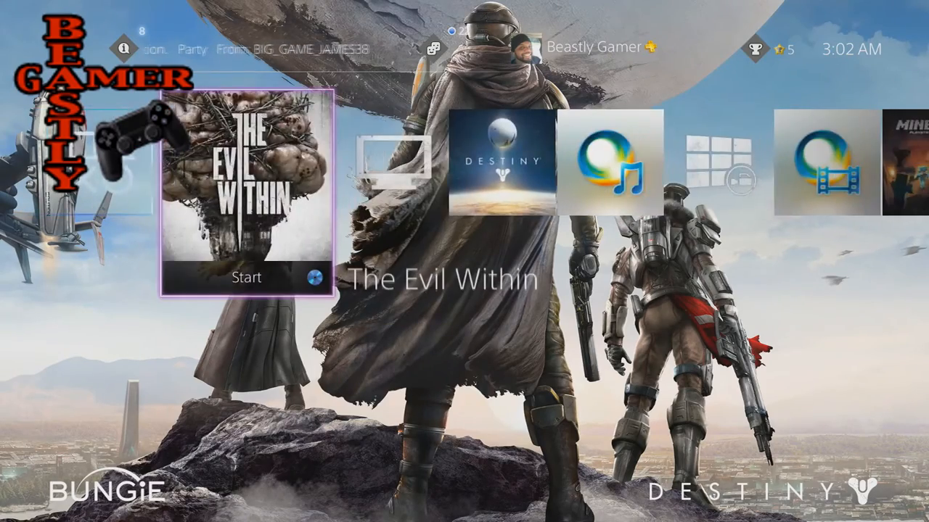
# Check the Destiny home screen and friends list, then return to Themes.
pyautogui.hscroll(3)
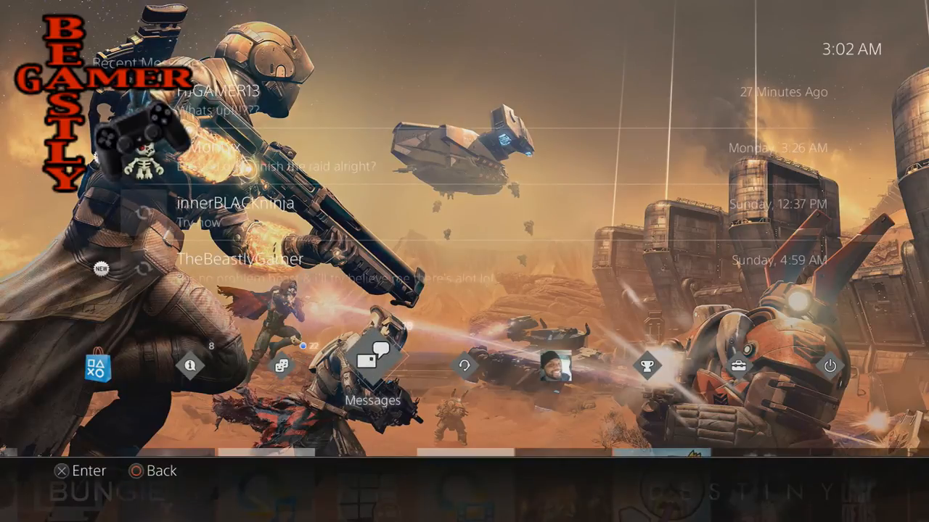
pyautogui.click(281, 365)
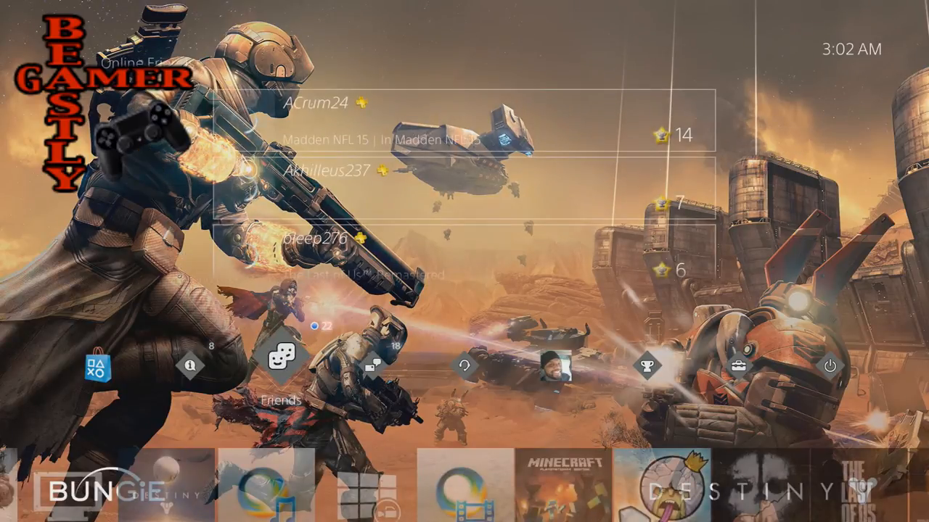
pyautogui.click(189, 367)
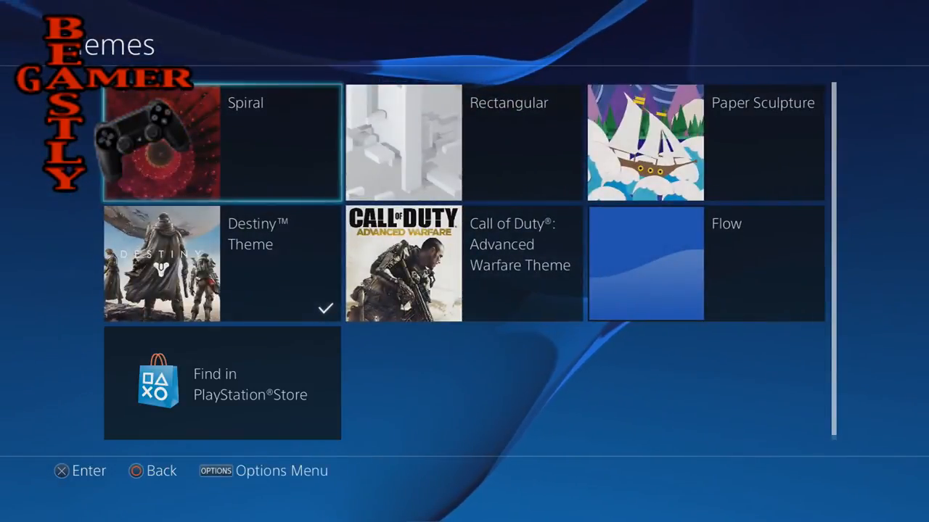
# Apply the Call of Duty: Advanced Warfare Theme and browse its home screen and notifications.
pyautogui.click(403, 263)
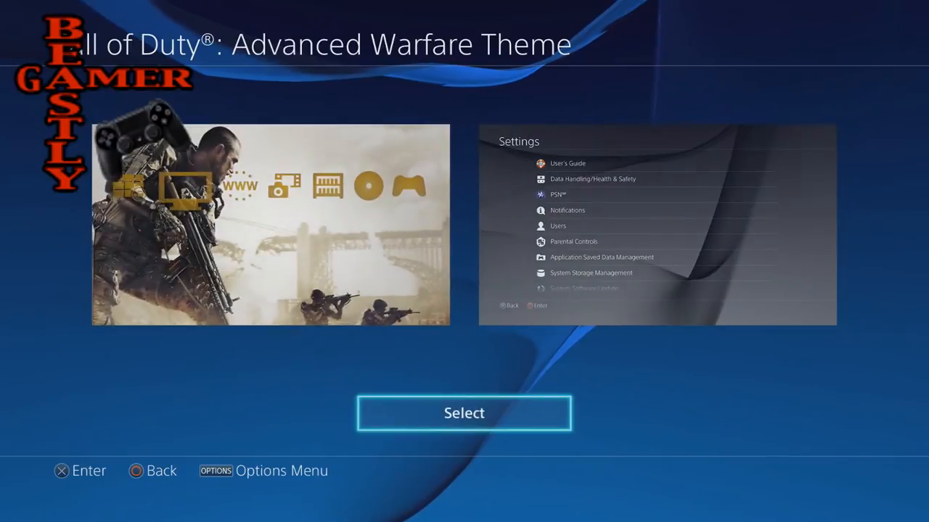
pyautogui.click(464, 413)
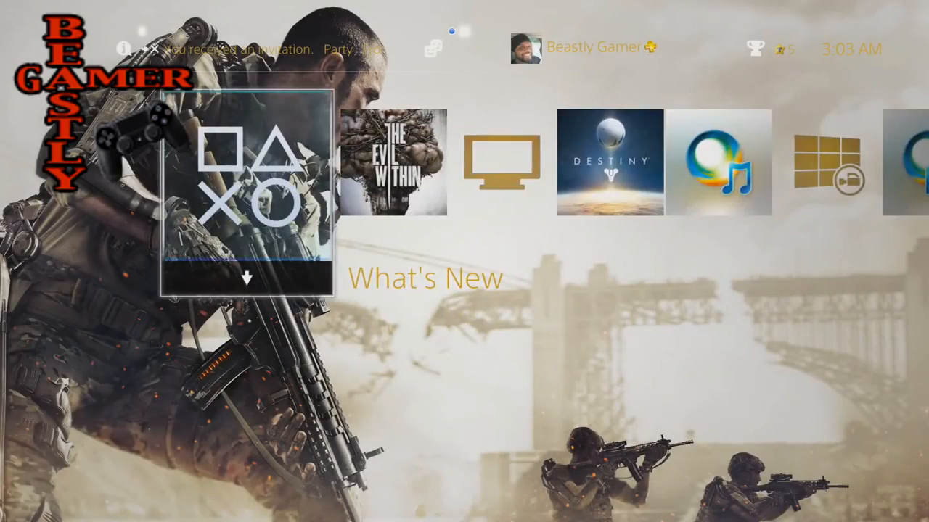
pyautogui.hscroll(3)
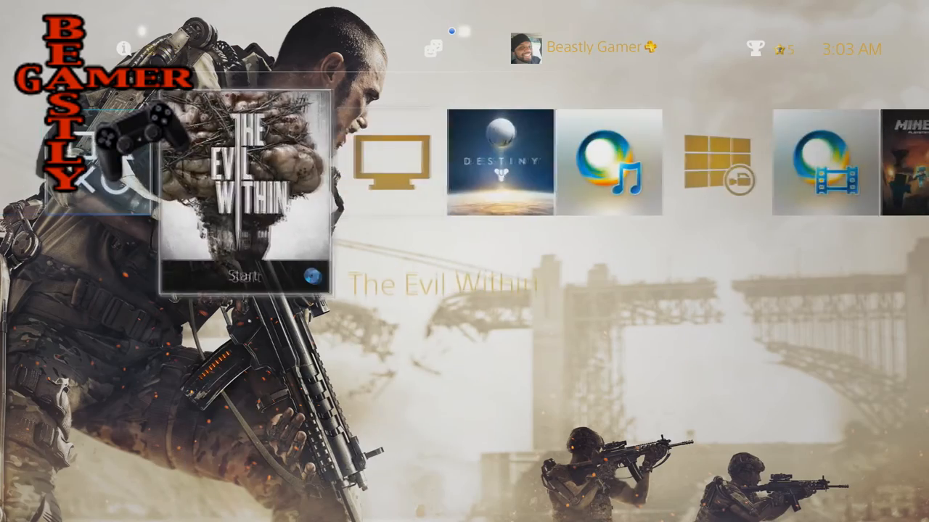
pyautogui.hscroll(-3)
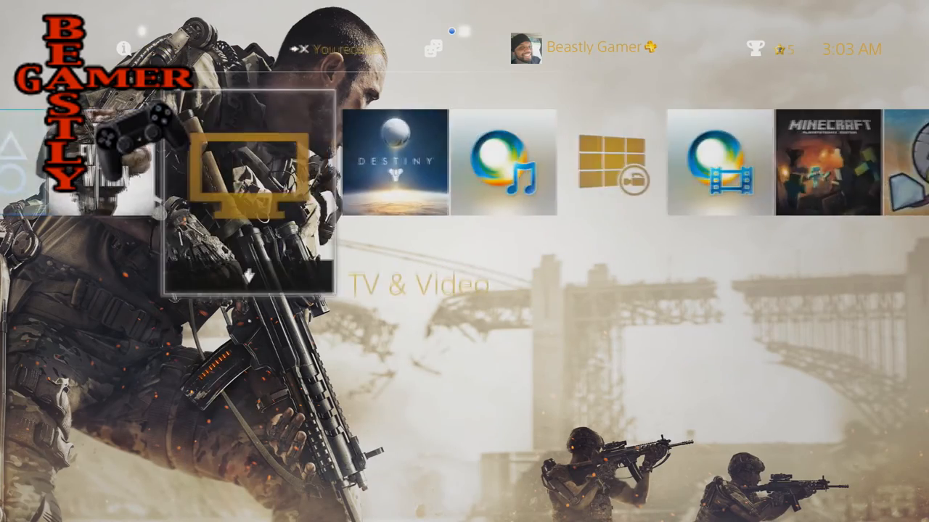
pyautogui.hscroll(3)
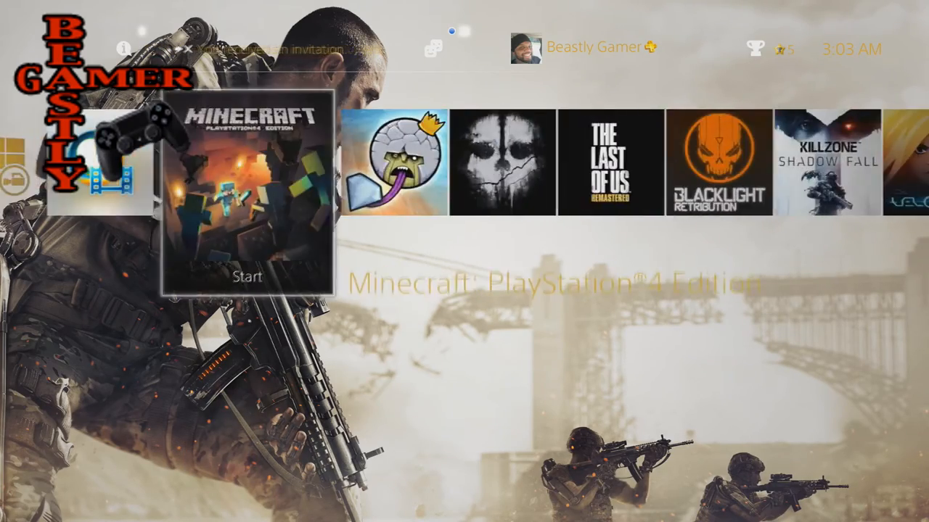
pyautogui.hscroll(3)
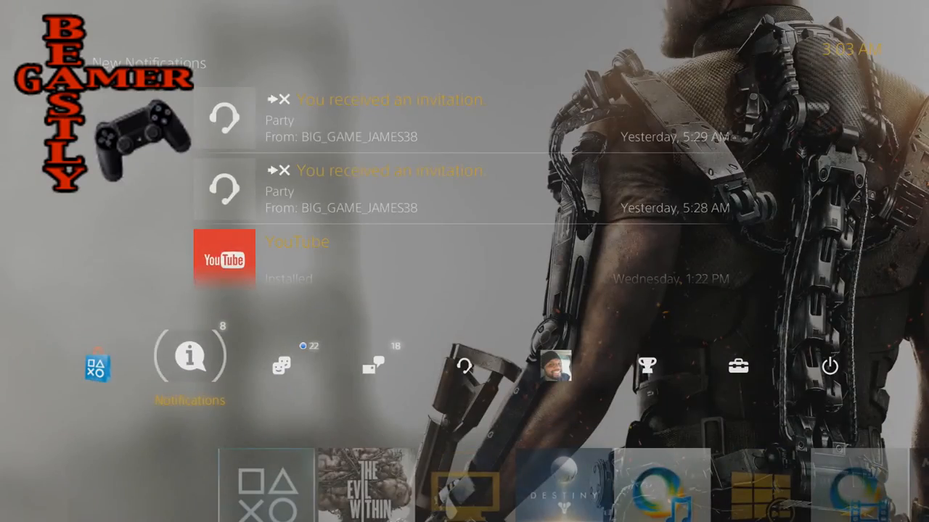
pyautogui.click(464, 365)
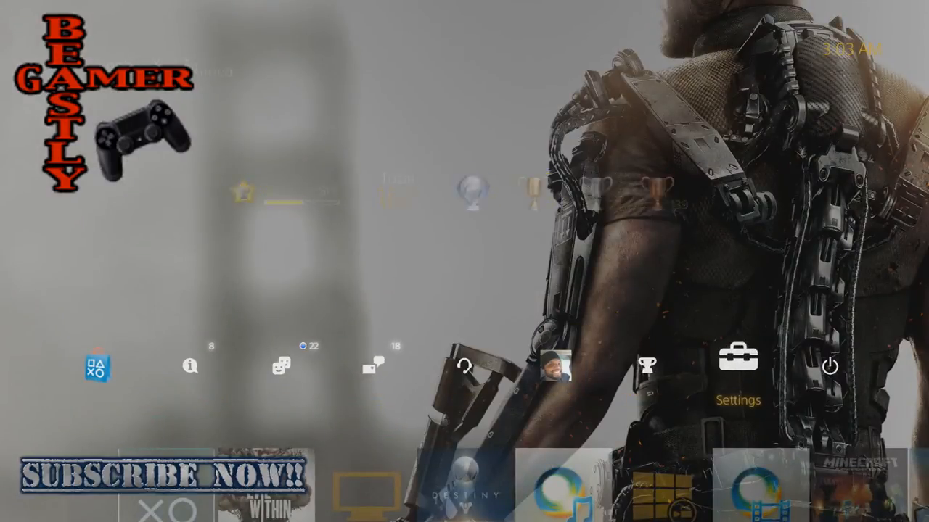
# Open the Rectangular theme's preview page from Settings > Themes.
pyautogui.click(737, 361)
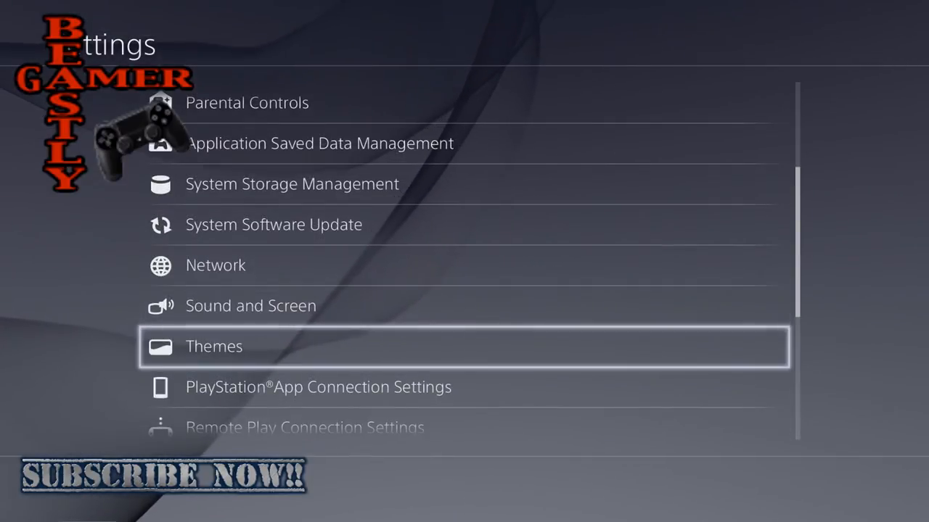
pyautogui.click(214, 346)
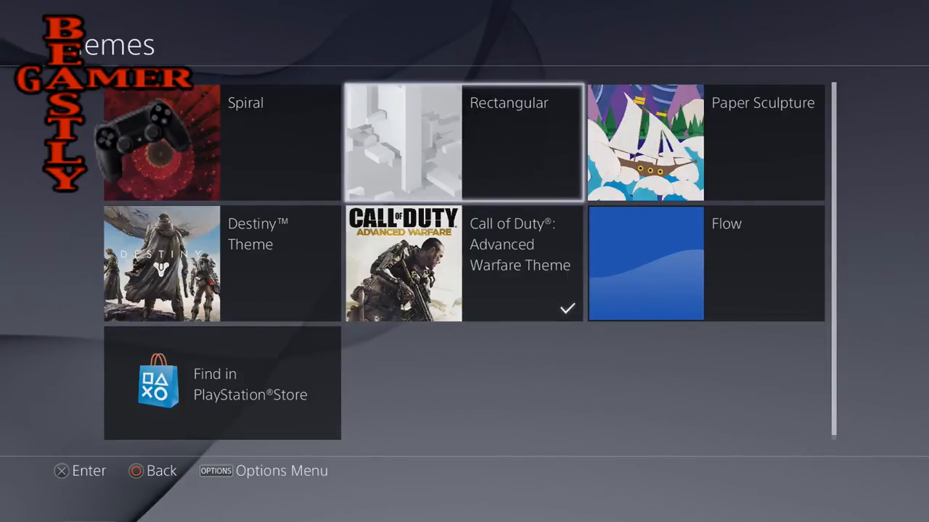
pyautogui.click(402, 142)
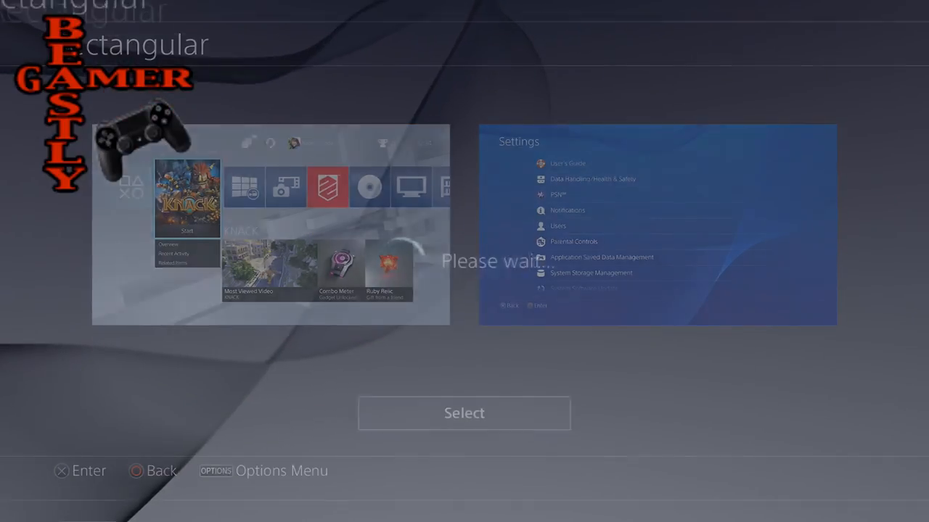